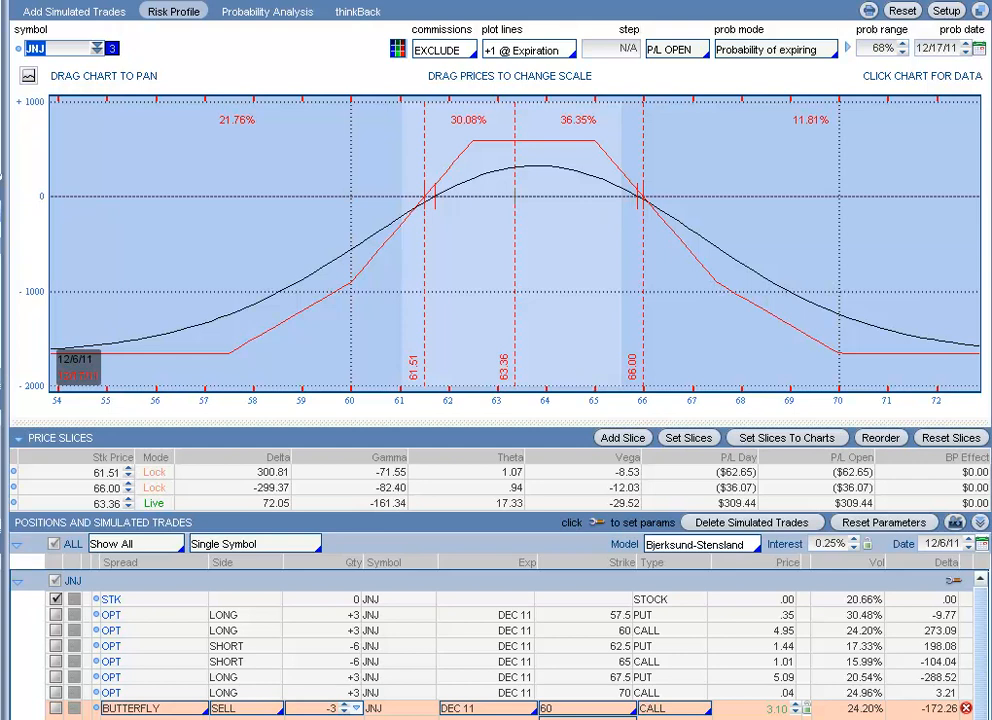
- Expand the simulated JNJ short call butterfly row to show its individual legs
scroll("down", 3)
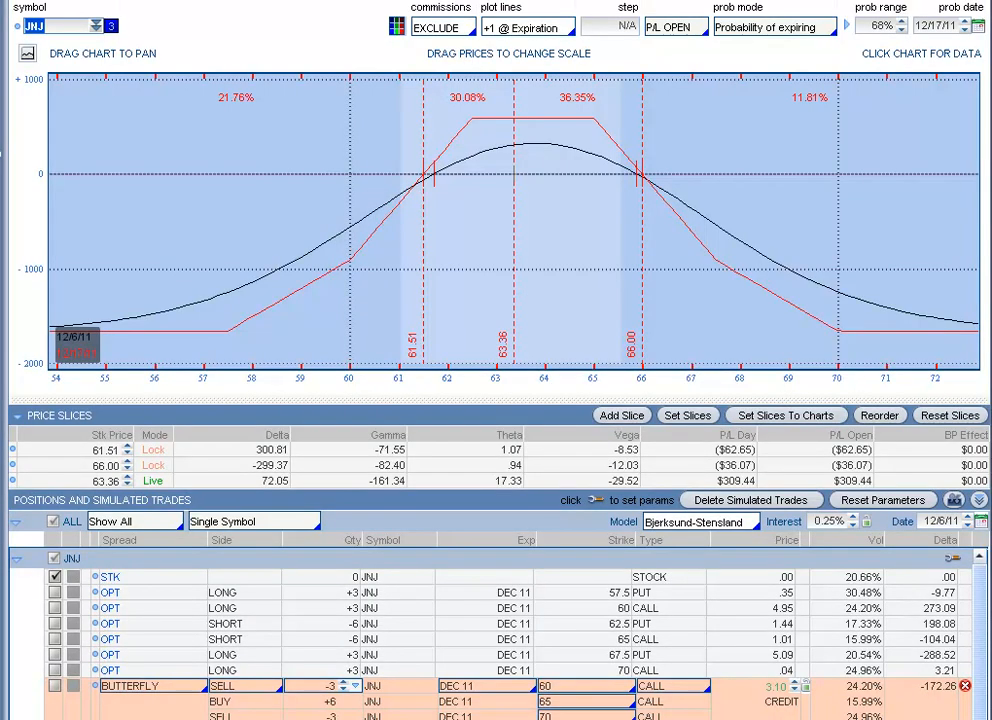
- Load MCD and add simulated 90/95/100 call and 85/90/95 put butterflies beside the position
type("MCD")
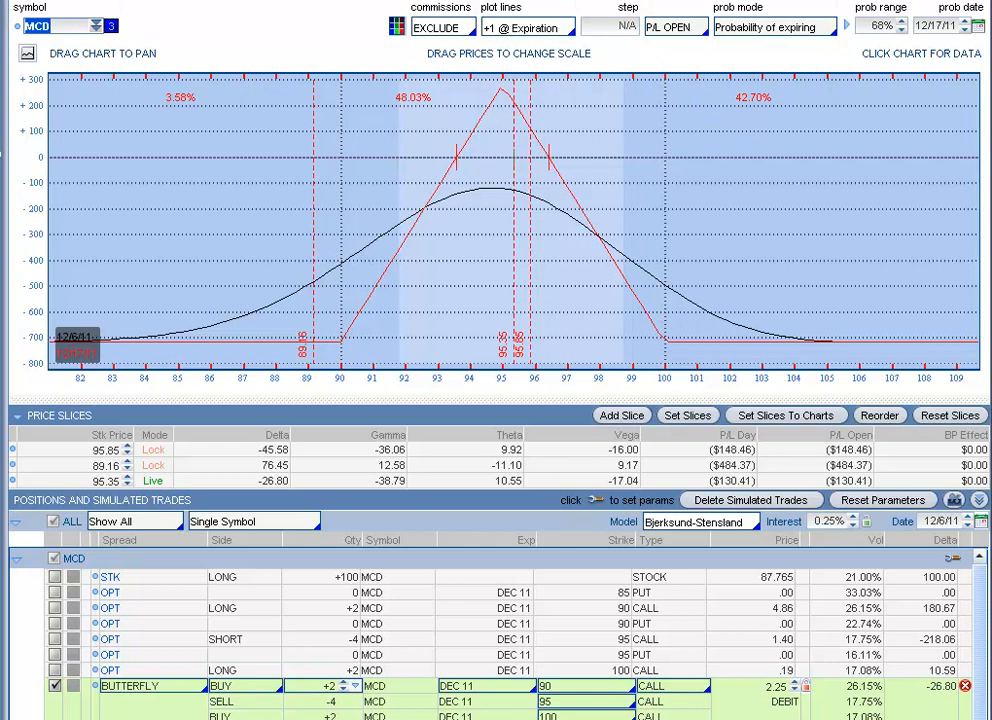
scroll("down", 3)
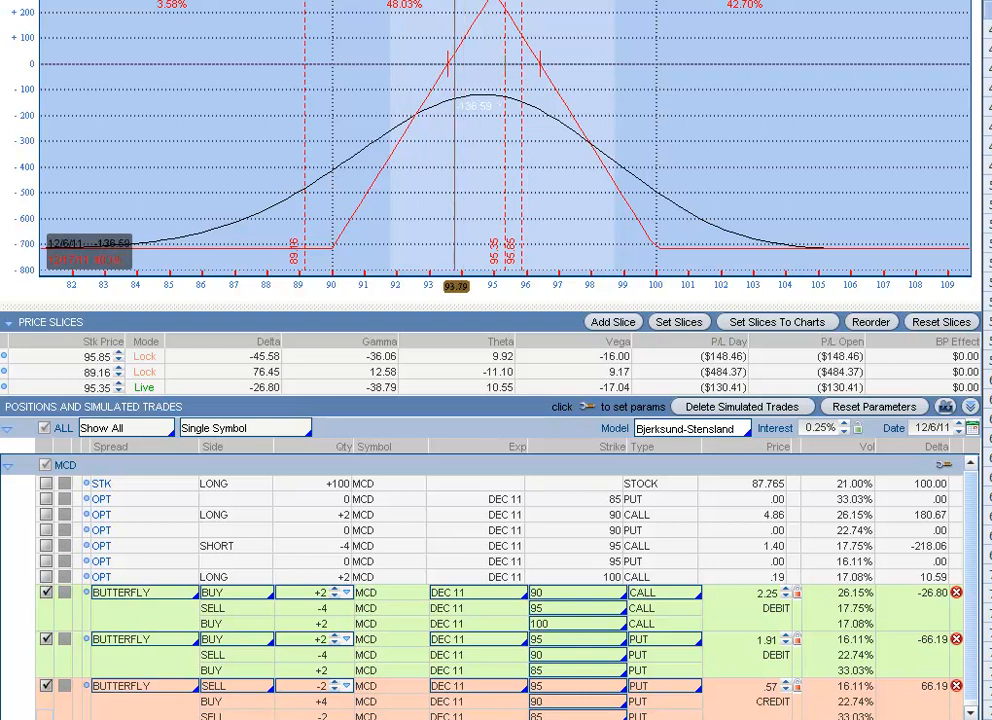
- Toggle the simulated MCD butterflies and compare the updated P/L graph and Price Slices
left_click_drag(456, 288, 496, 288)
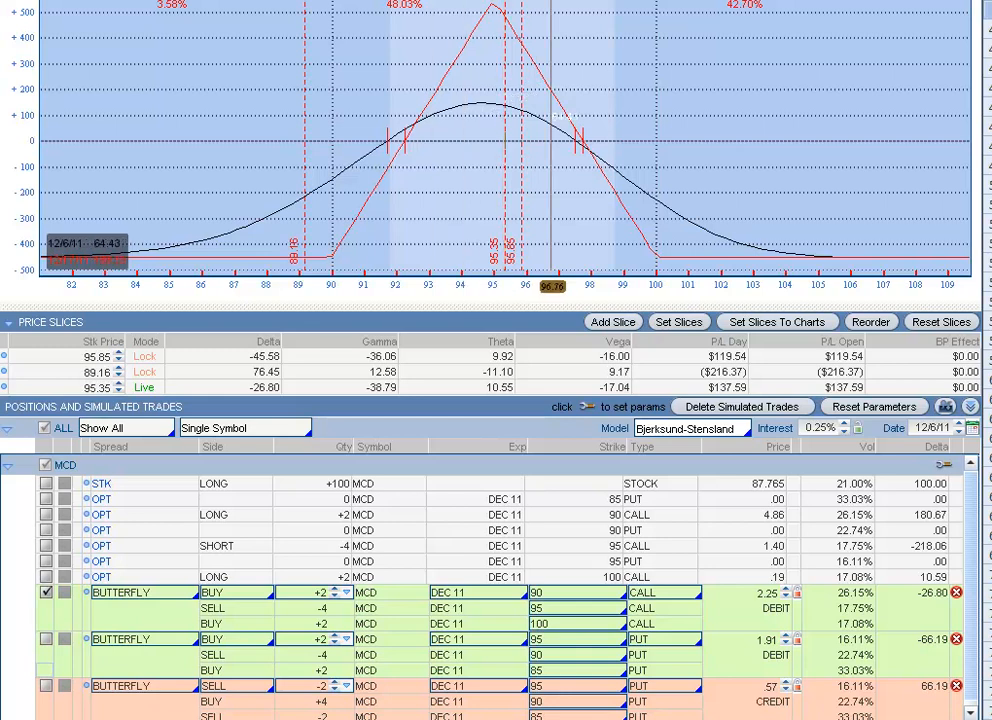
left_click(44, 640)
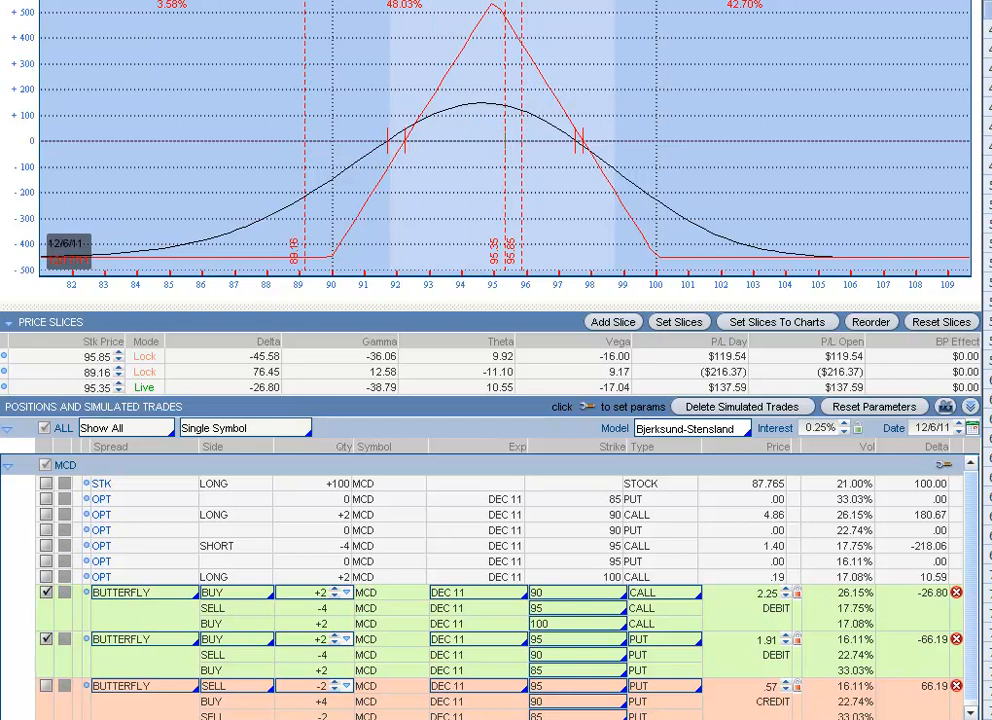